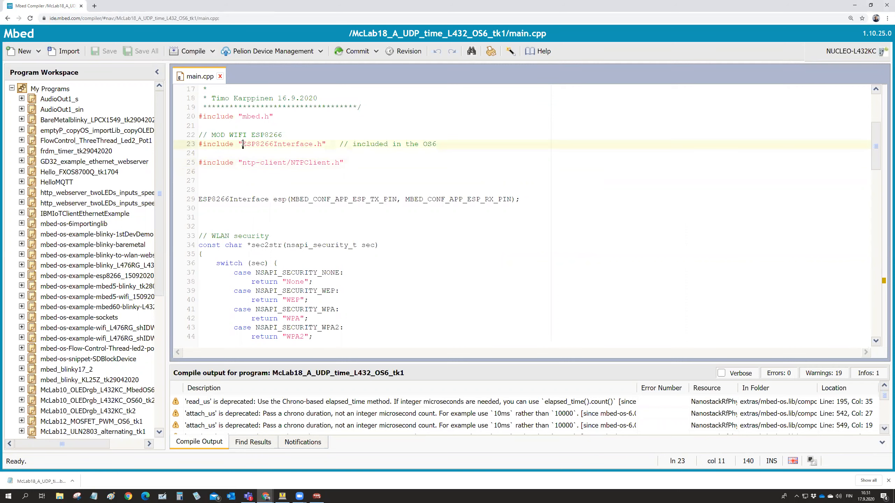
Review the ESP8266 interface and NTPClient includes, showing the UDP time program's file overview.
double_click(257, 144)
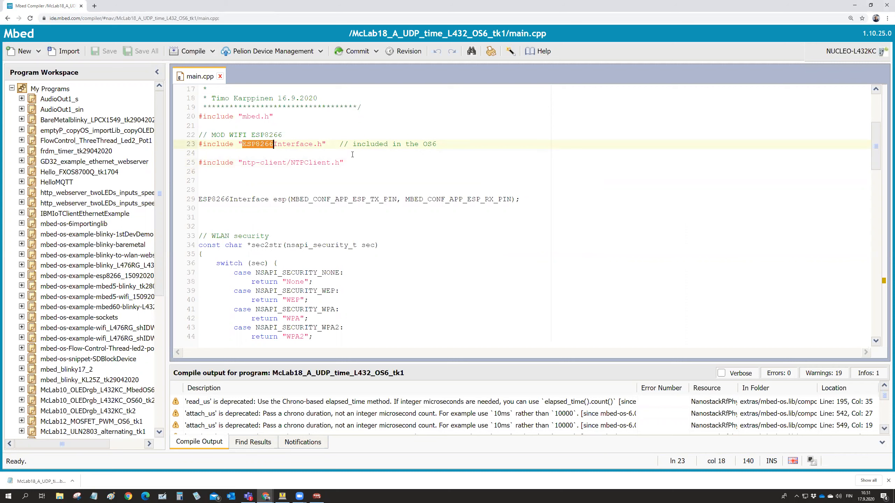
mouse_move(358, 165)
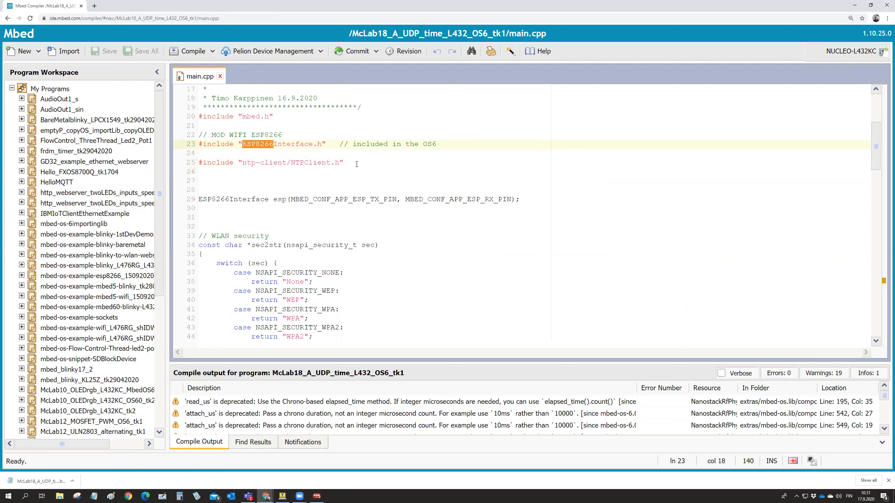
click(242, 144)
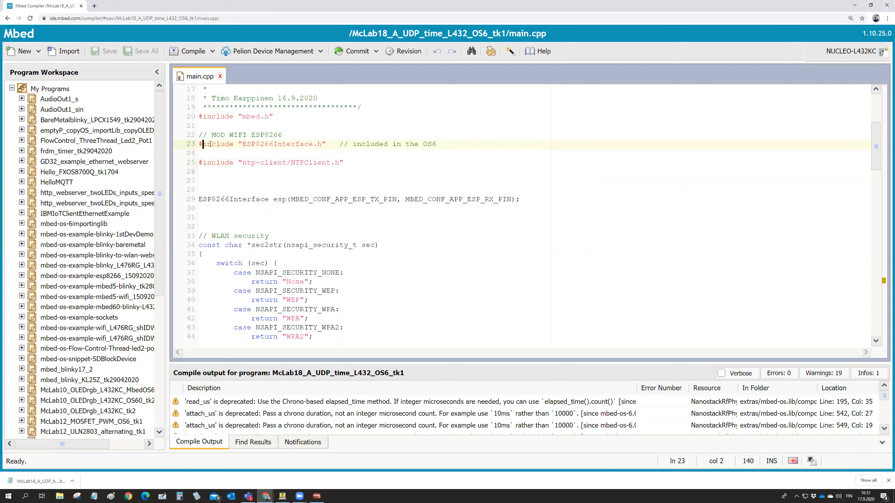
drag(202, 144, 325, 144)
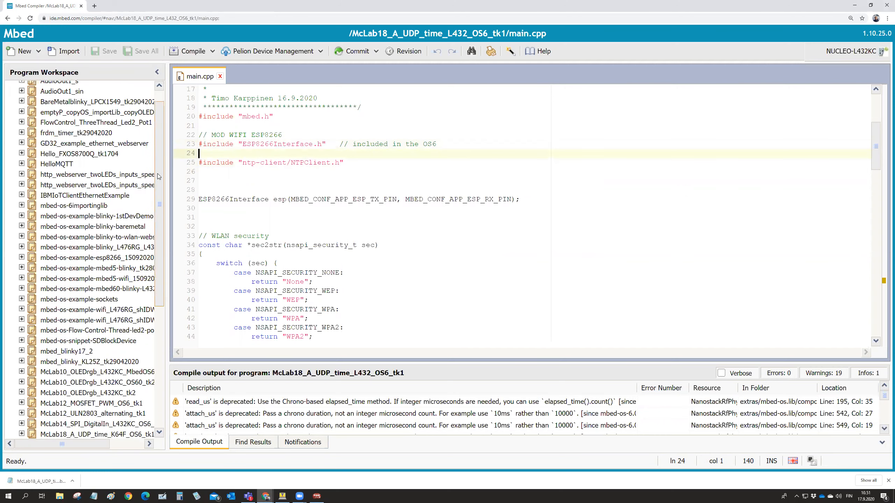
click(21, 268)
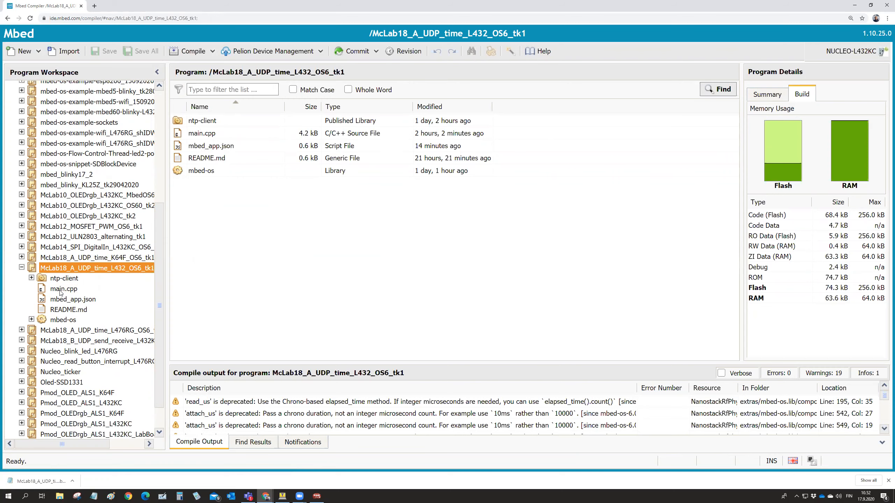
double_click(64, 289)
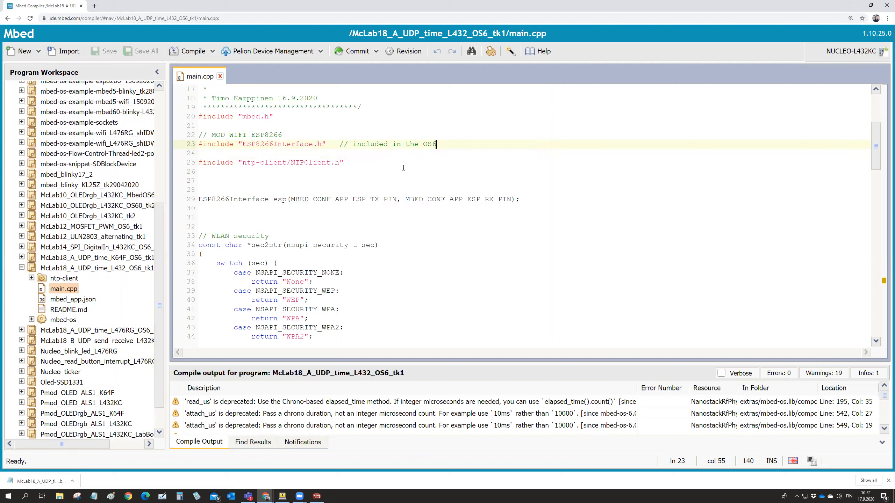
click(198, 171)
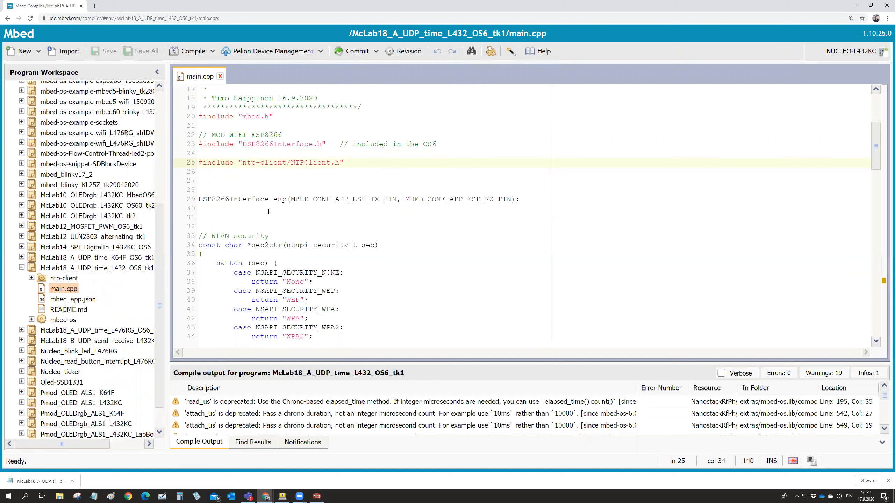
Point out the ESP8266Interface esp declaration and the switch statement in sec2str.
scroll(down, 3)
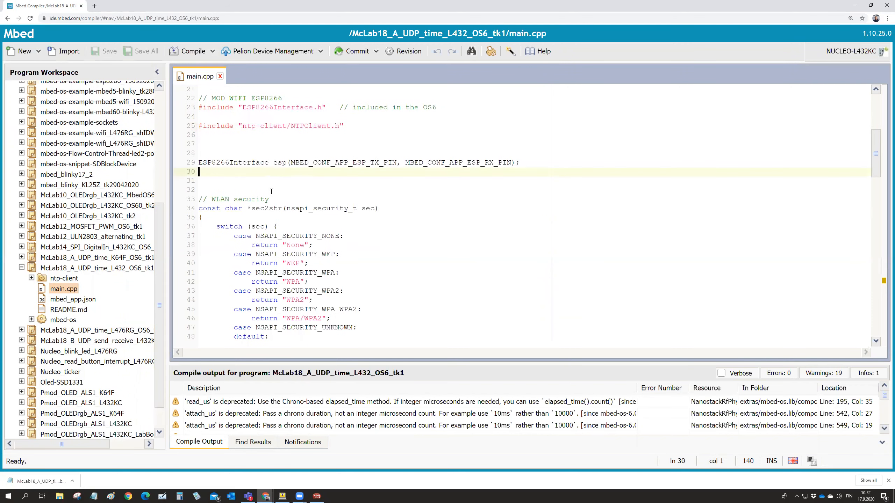
double_click(279, 162)
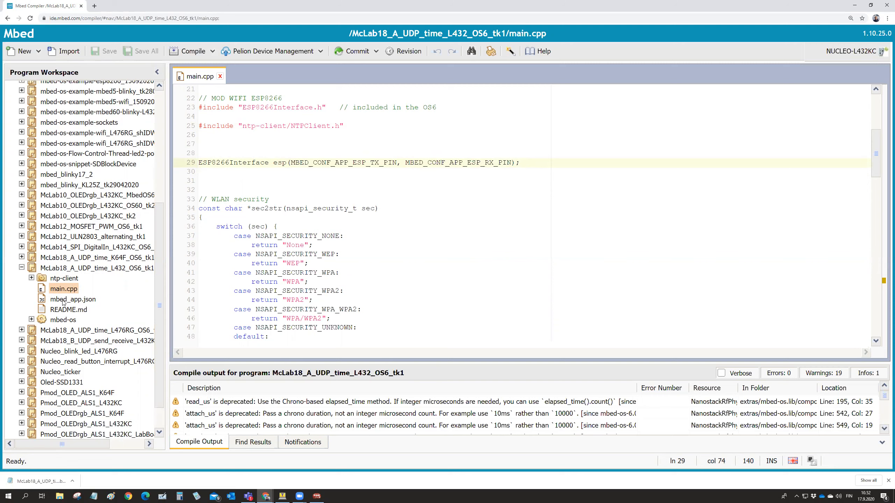
click(518, 162)
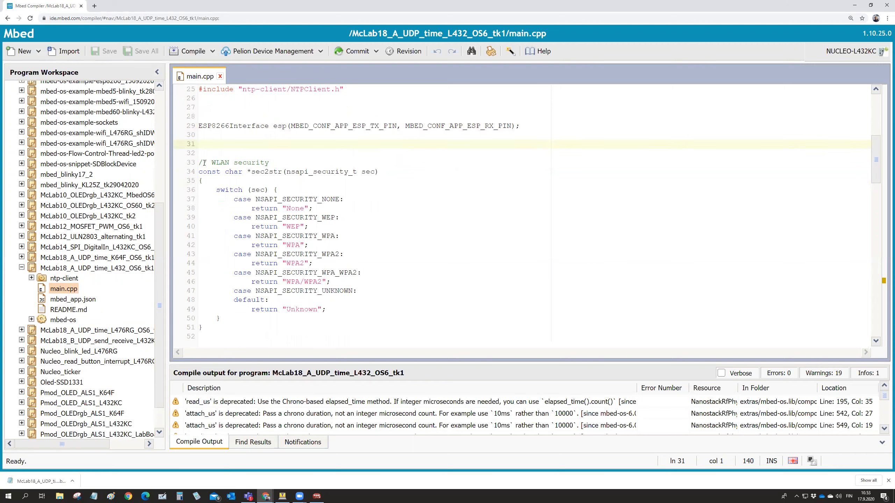
click(199, 143)
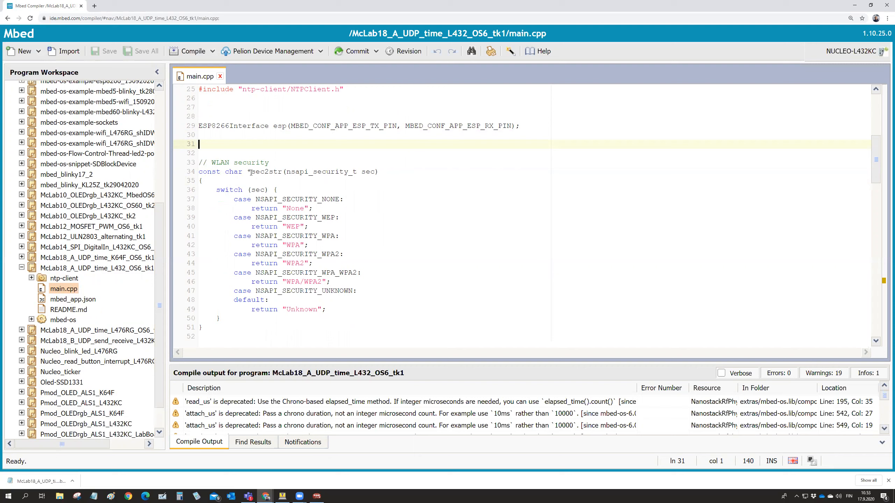
double_click(263, 171)
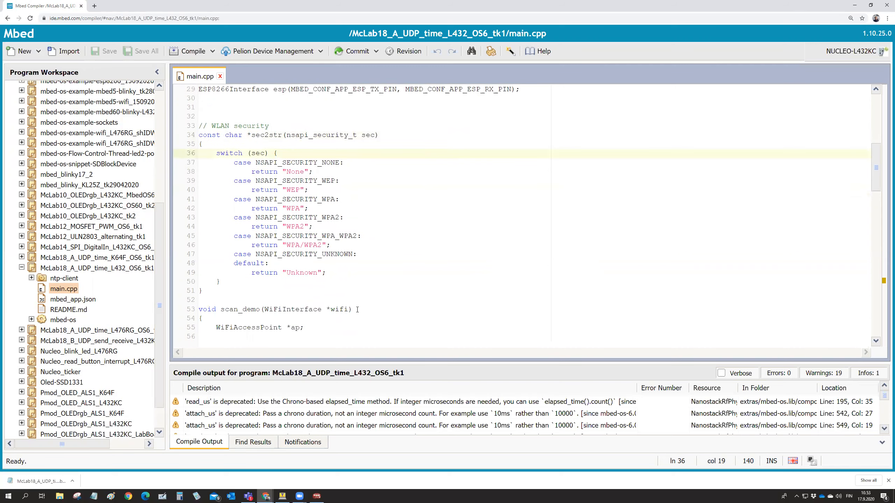
Highlight the scan_demo function name and the start of its body.
scroll(down, 3)
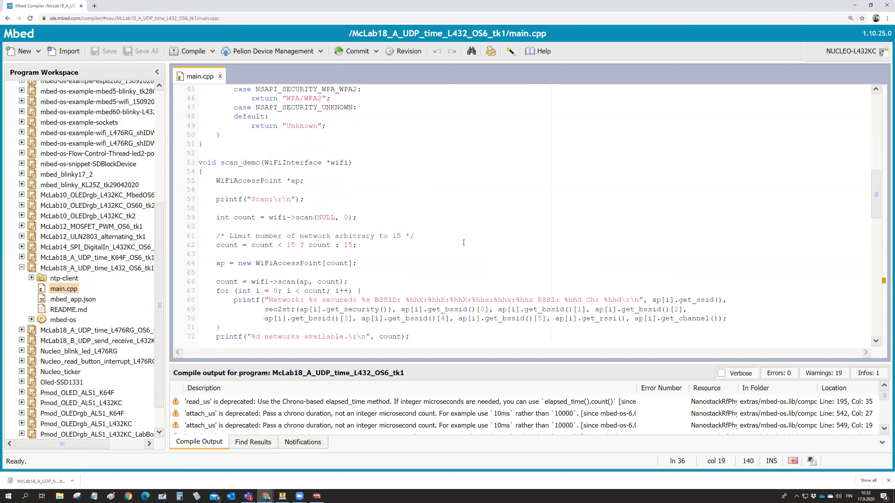
scroll(down, 3)
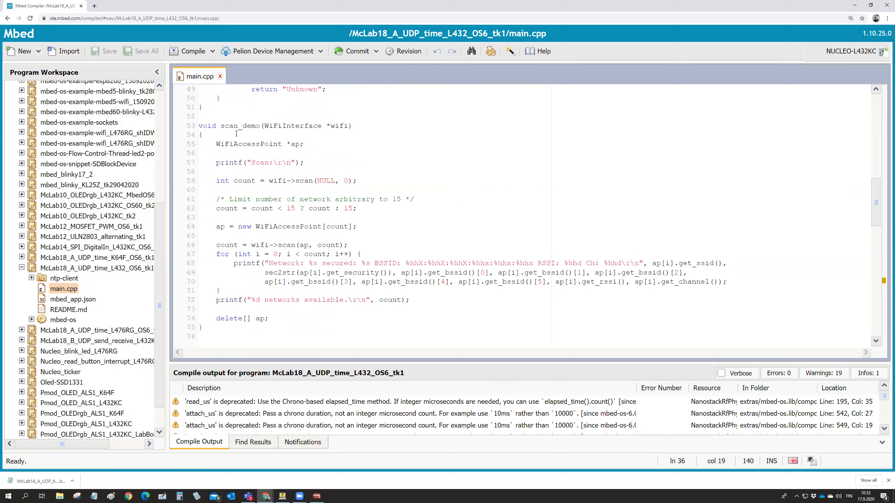
double_click(237, 126)
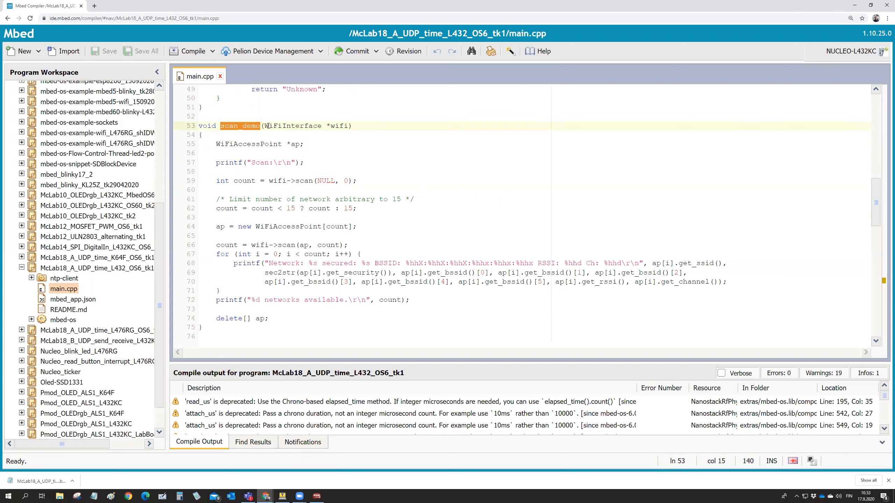
click(261, 126)
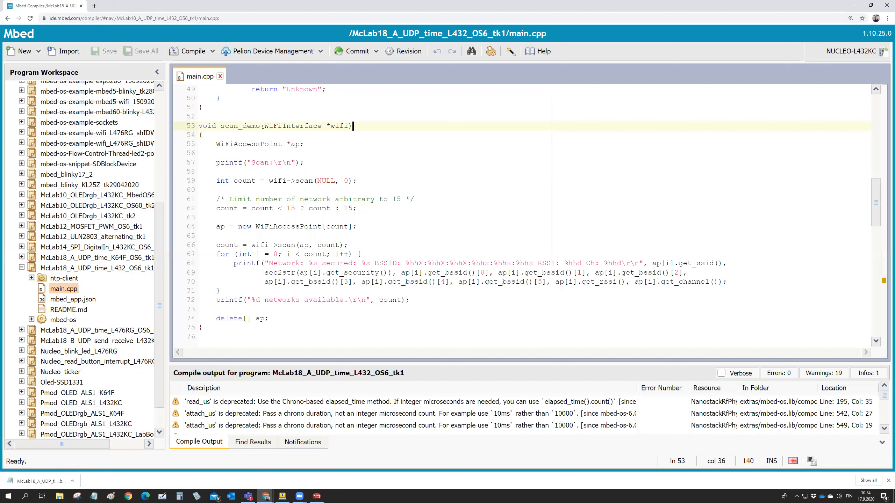
double_click(237, 126)
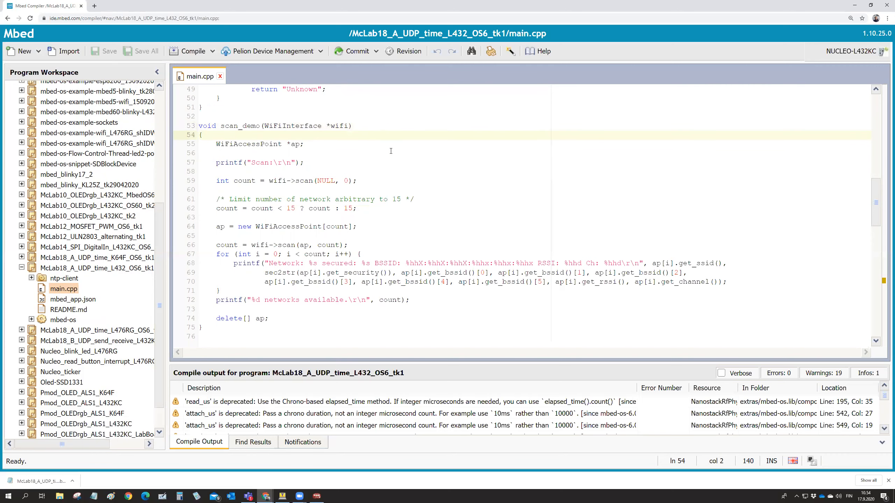
scroll(down, 3)
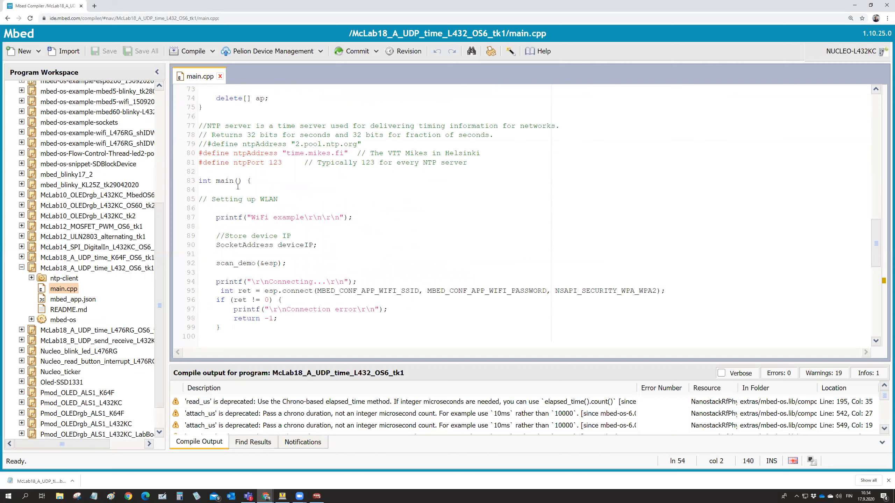
Trace the scan_demo call in main and its esp argument back to the esp object declaration.
double_click(235, 263)
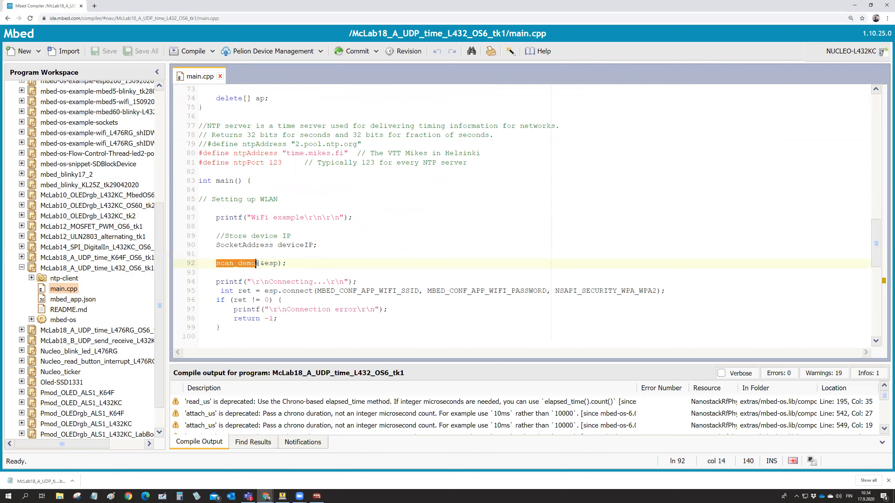
click(265, 263)
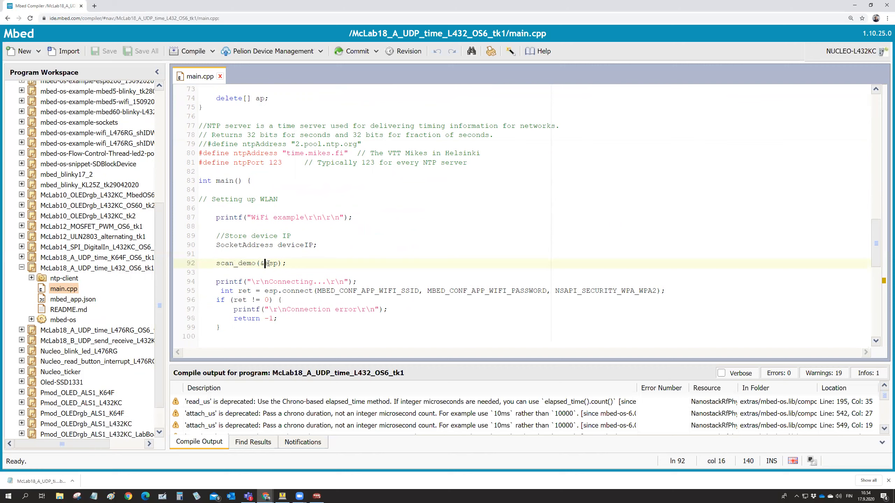
double_click(270, 263)
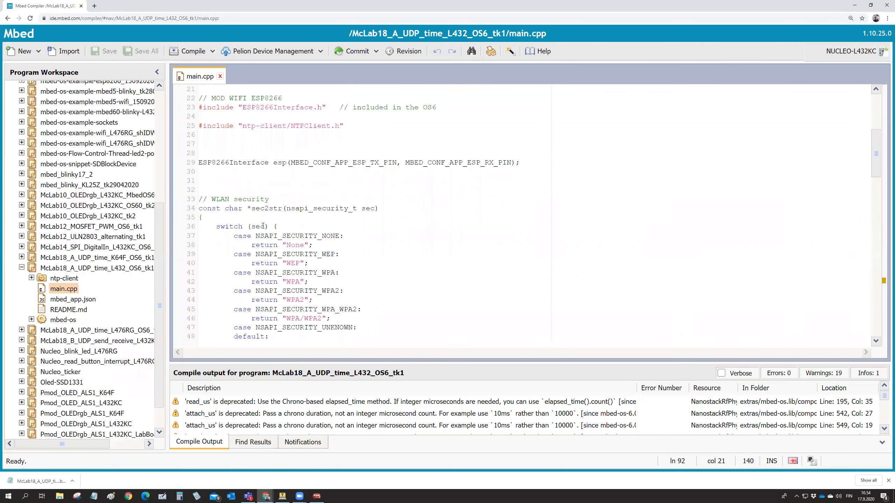
double_click(280, 163)
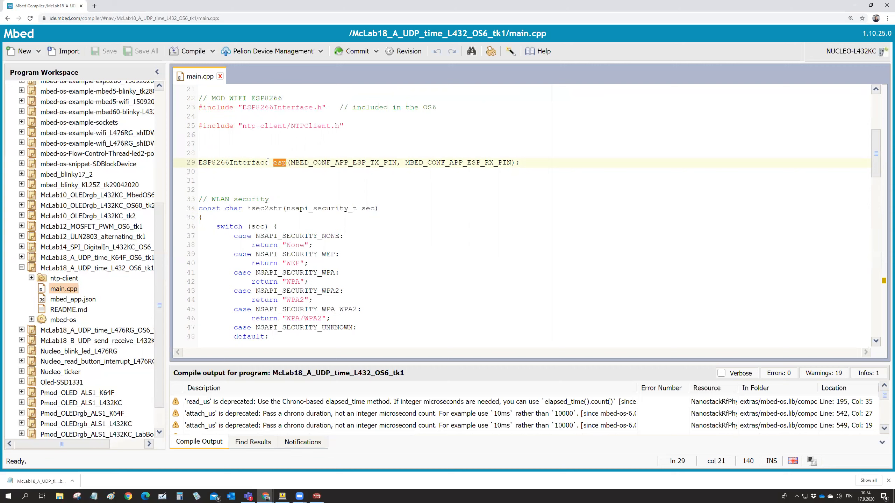
double_click(233, 162)
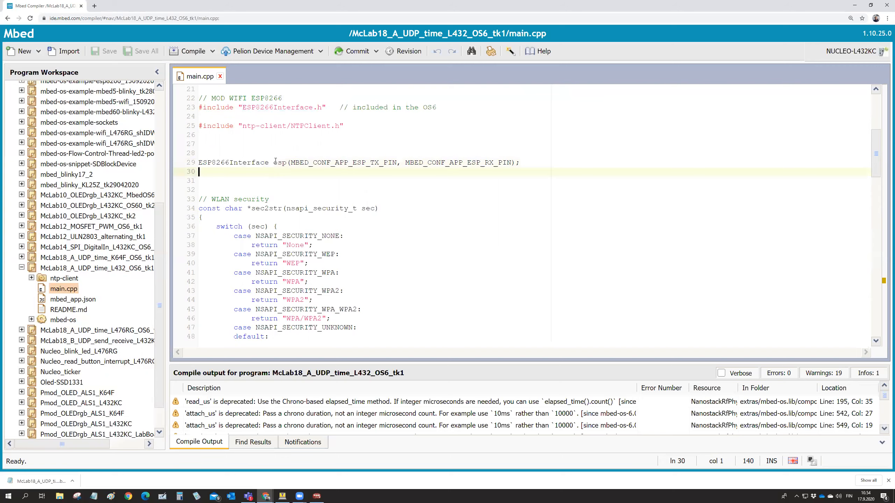
double_click(279, 162)
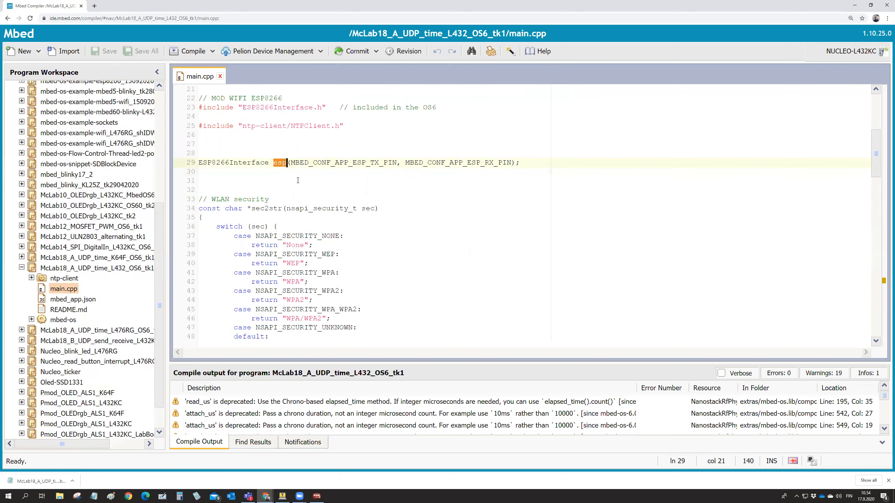
scroll(down, 3)
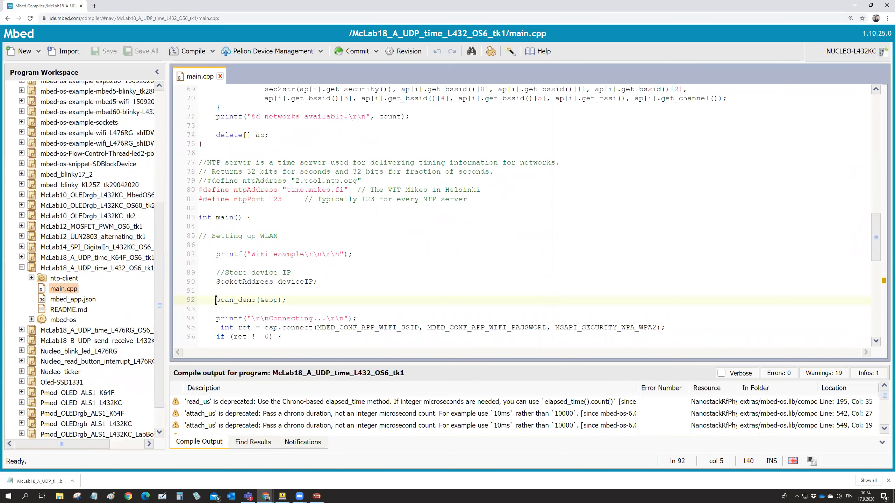
Show scan_demo's WiFiInterface wifi parameter and where it is used in the body.
triple_click(251, 300)
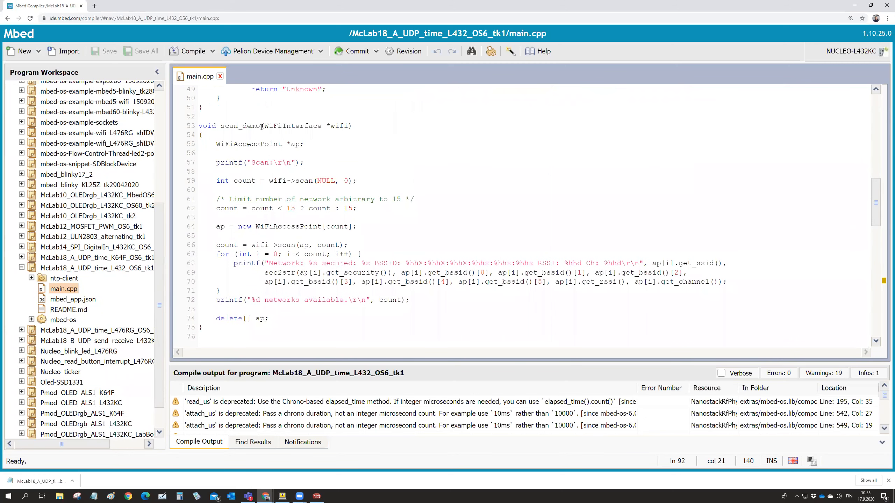
click(264, 126)
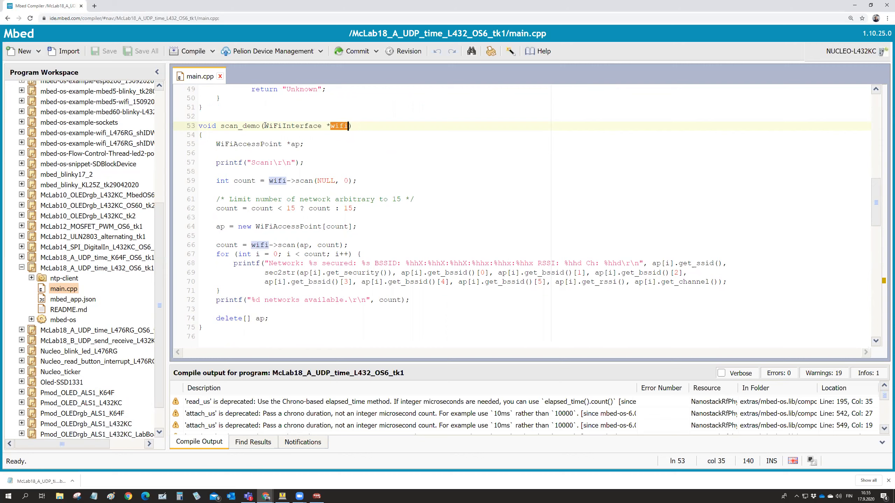
double_click(292, 125)
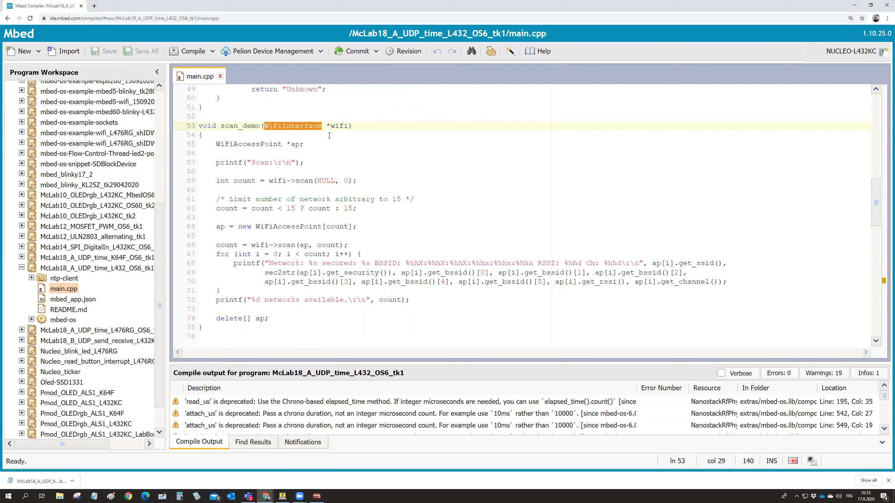
click(327, 135)
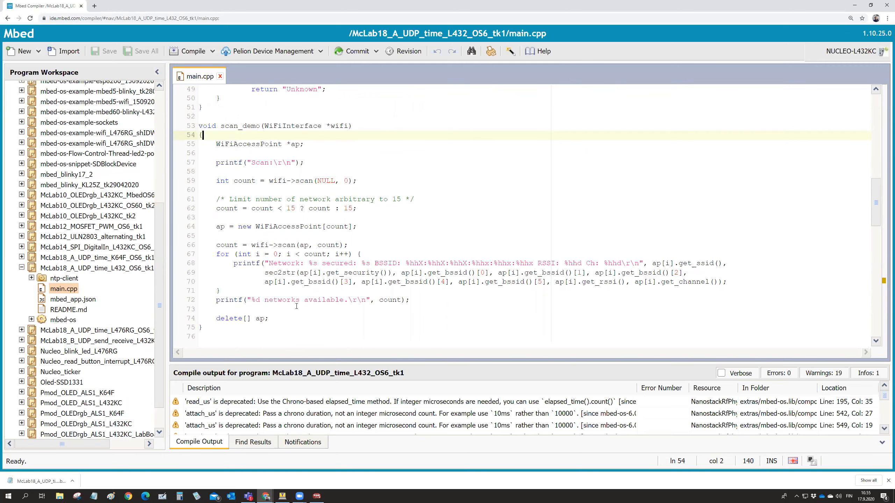
scroll(down, 3)
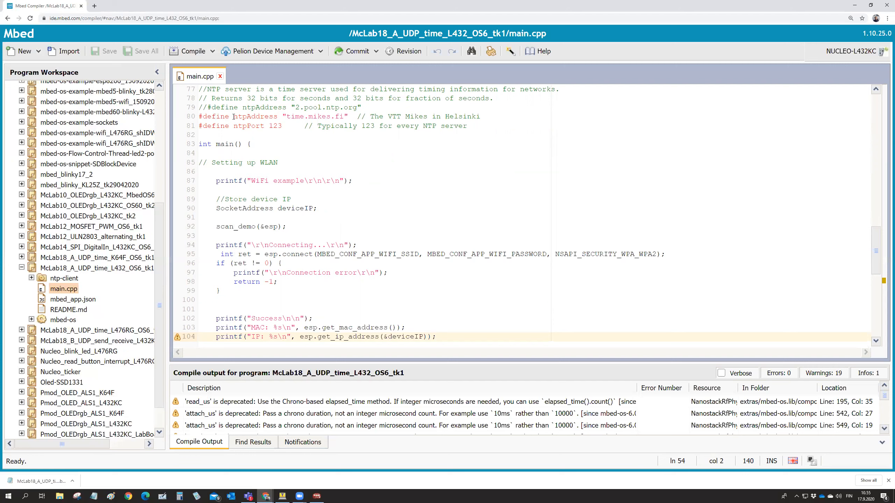
Highlight the ntpAddress server definition and the NTP port number 123.
double_click(254, 117)
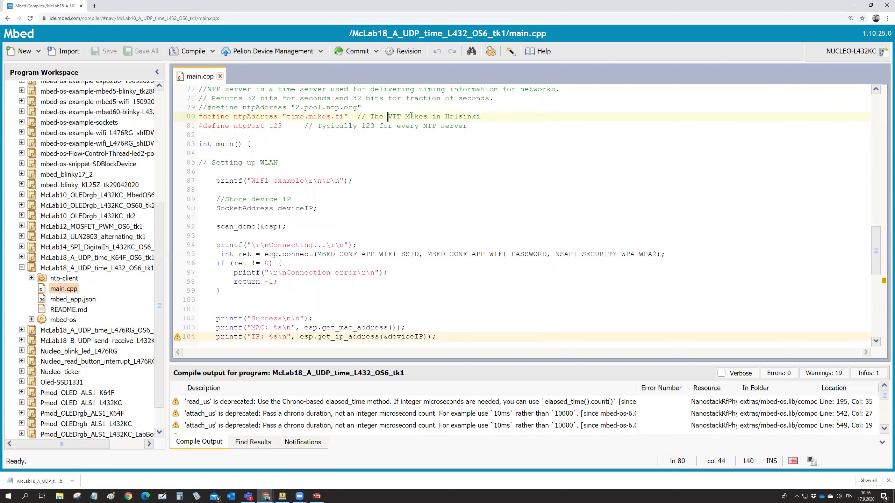
drag(388, 117, 427, 117)
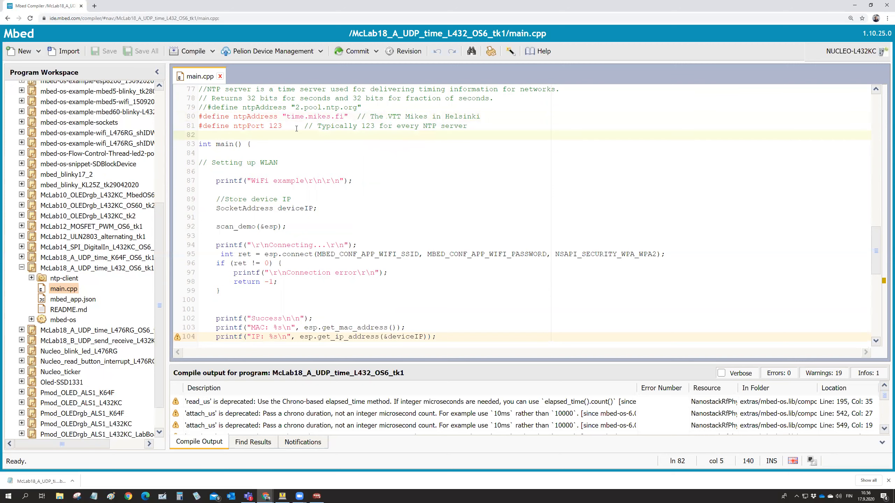
double_click(274, 125)
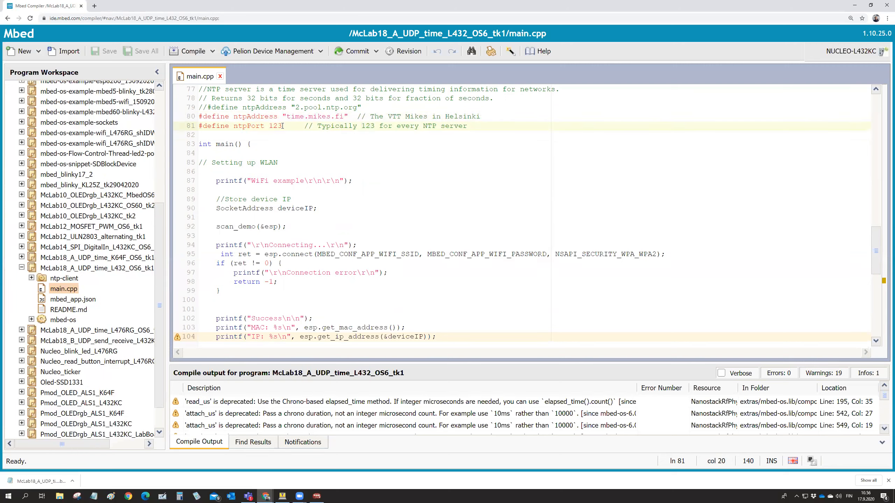
double_click(275, 126)
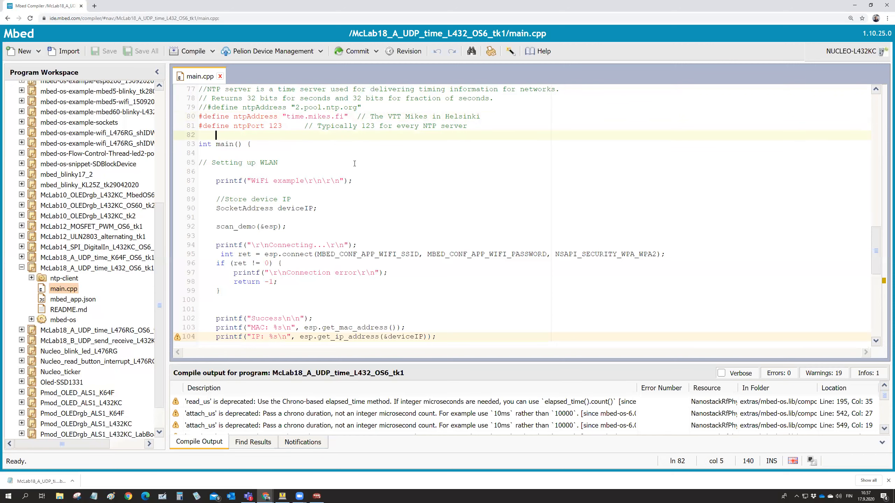
mouse_move(416, 178)
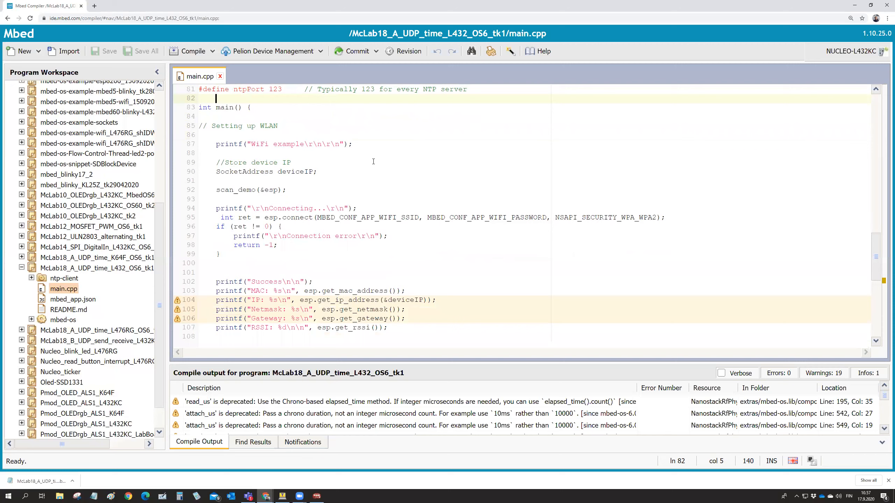
scroll(down, 3)
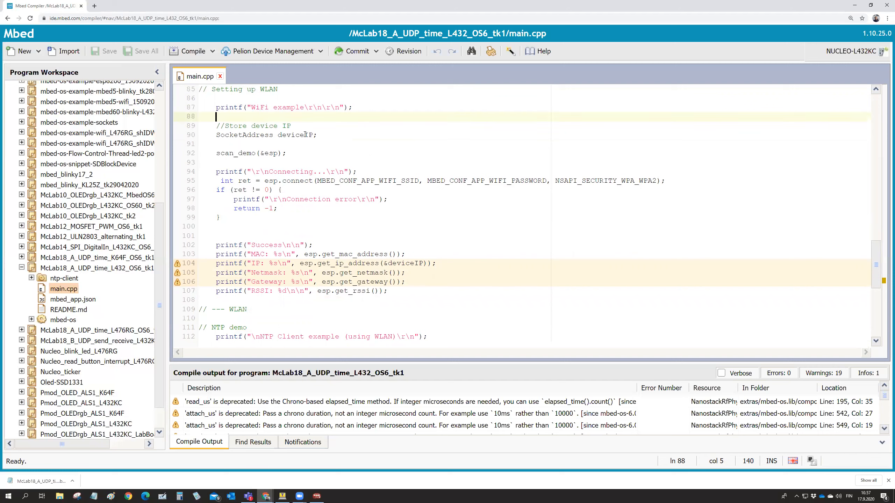
Point out the SocketAddress deviceIP variable declaration.
click(315, 135)
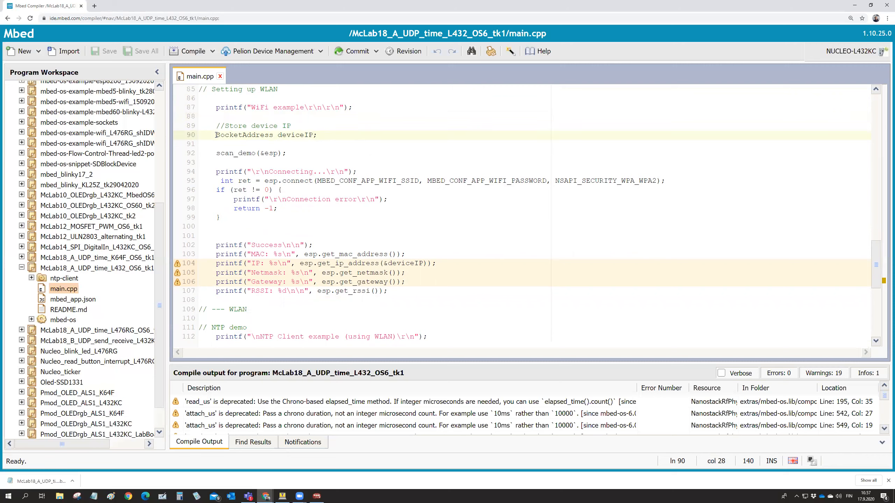
double_click(244, 134)
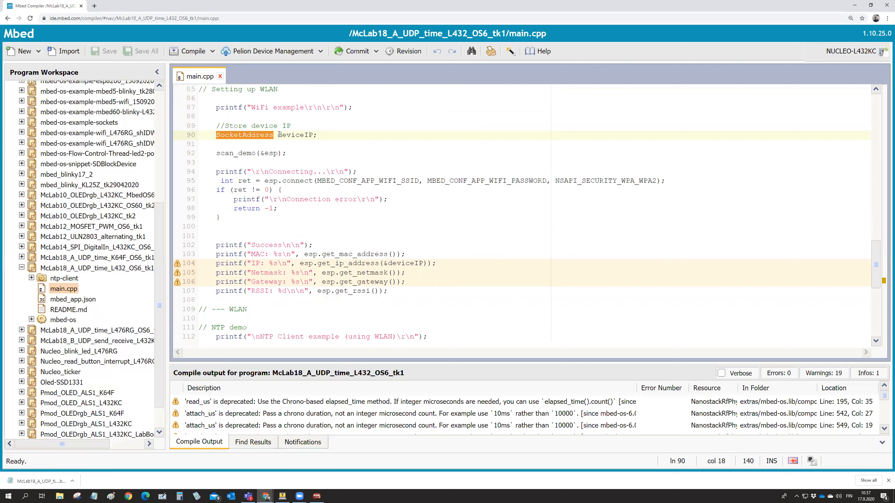
double_click(295, 135)
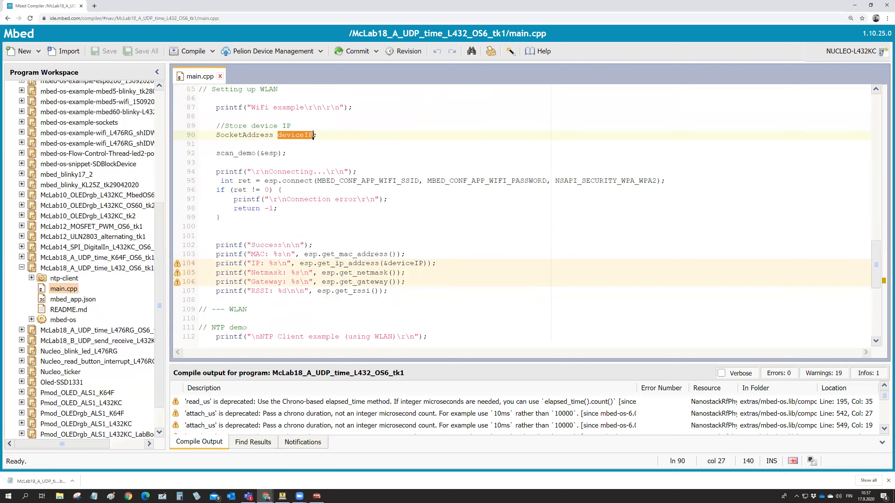
click(318, 135)
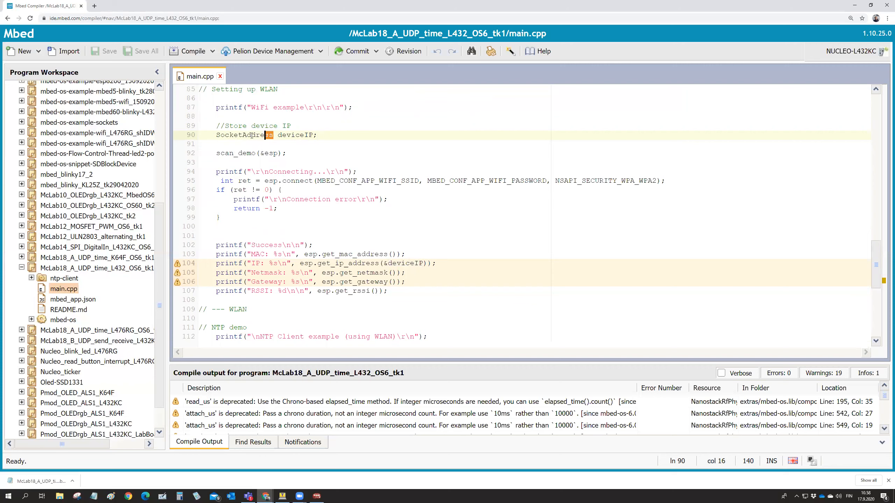
double_click(244, 135)
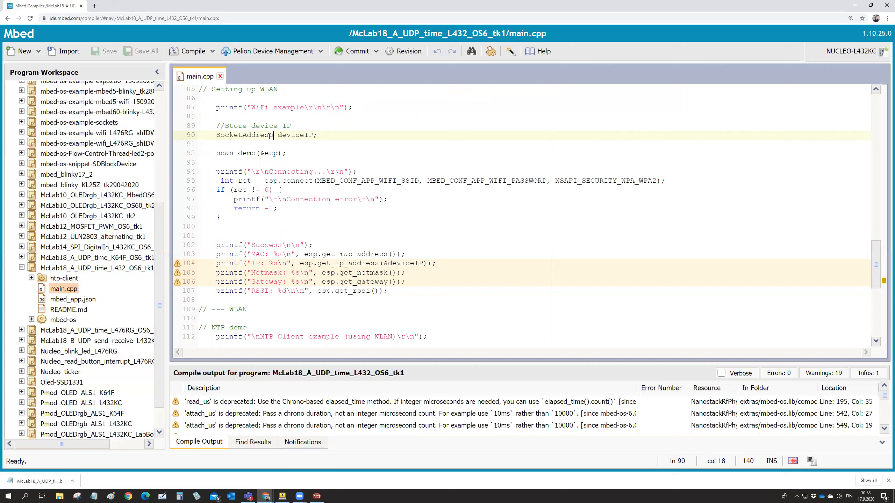
double_click(244, 134)
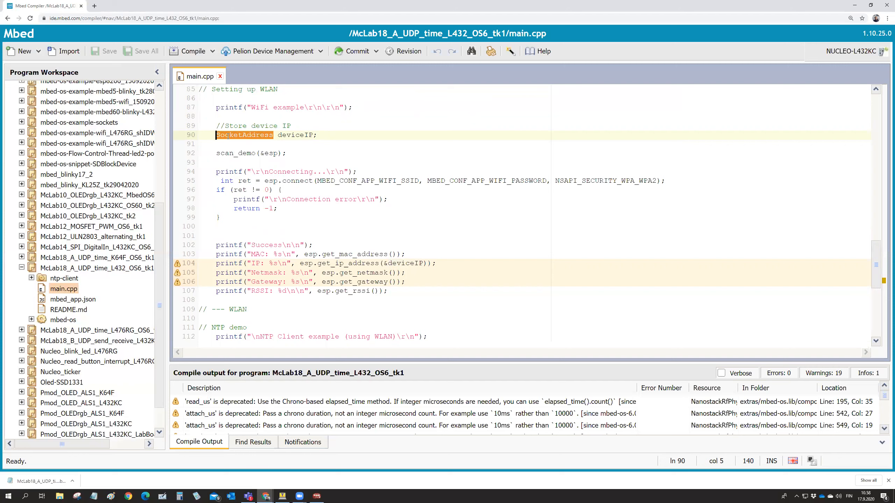
Highlight the Connection error message and open mbed_app.json from the workspace tree.
click(225, 144)
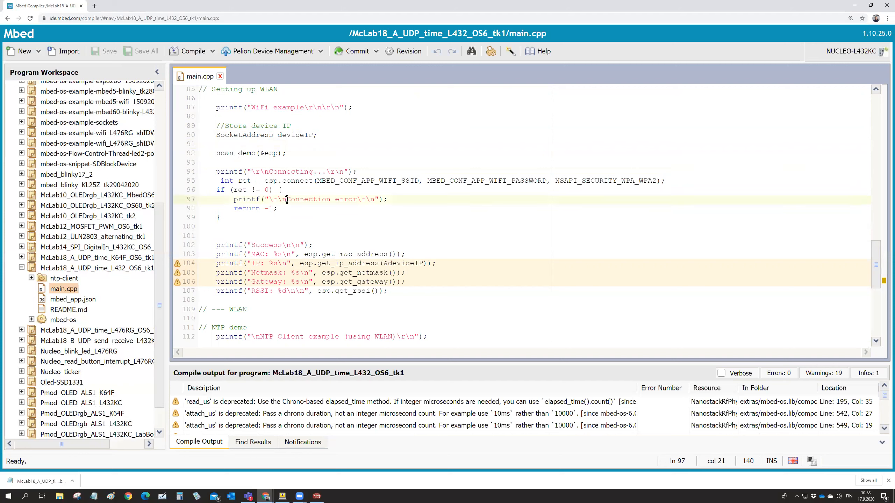
double_click(309, 199)
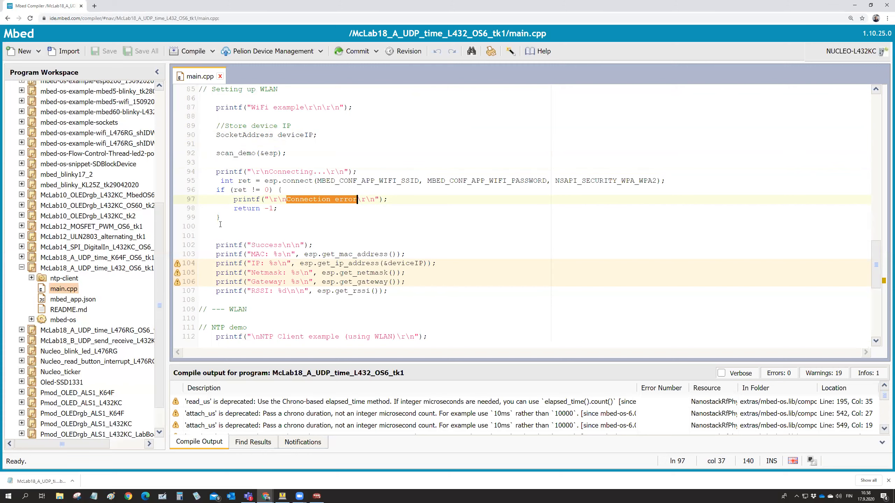
double_click(73, 299)
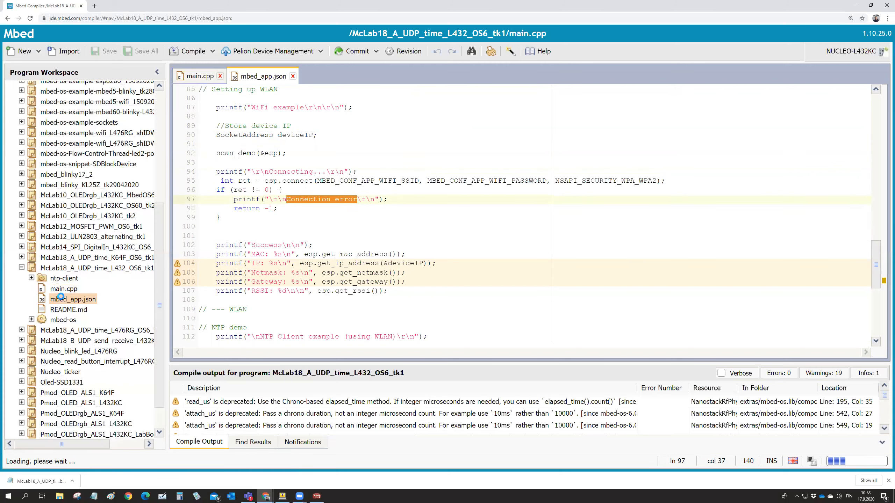
Close the mbed_app.json tab and return to main.cpp at the connect call.
click(263, 76)
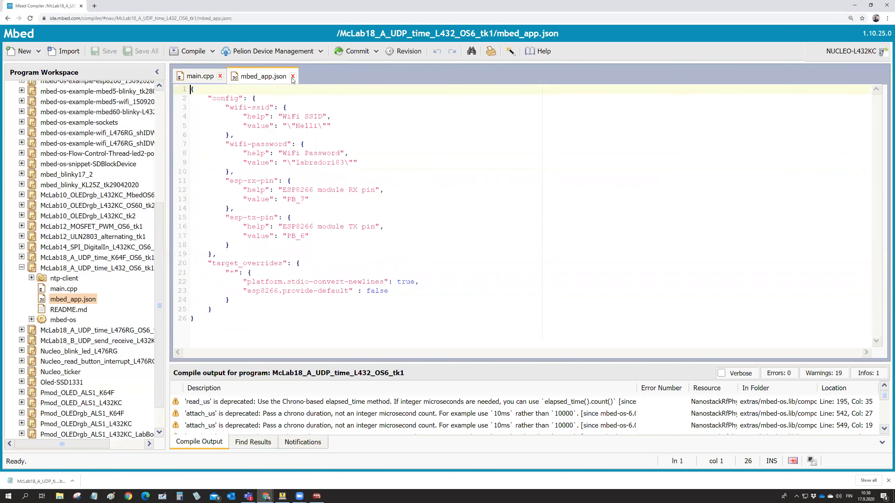
click(200, 76)
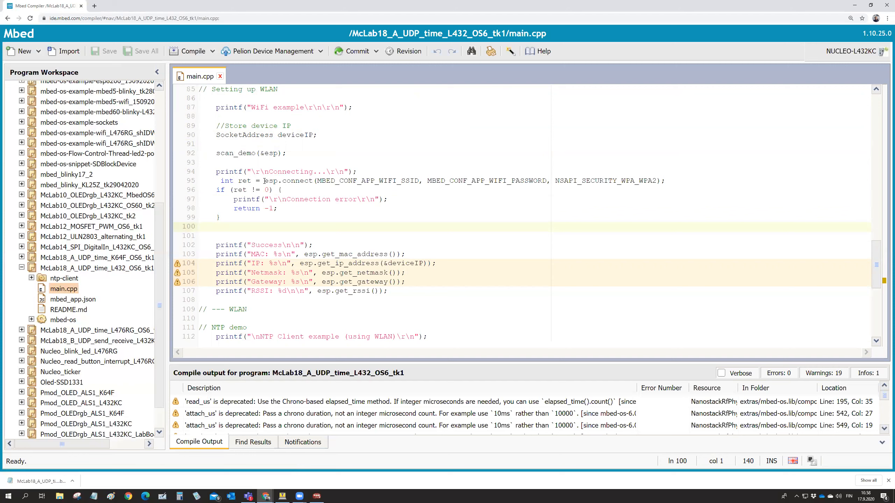
double_click(288, 181)
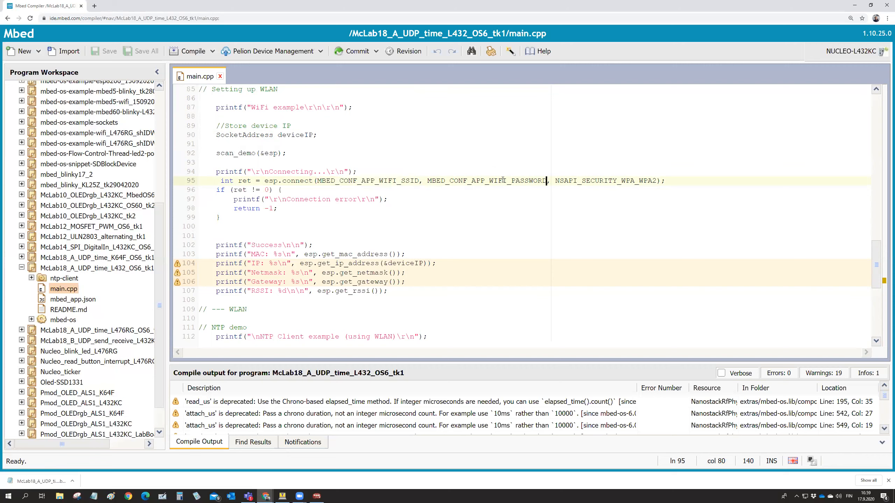
double_click(486, 181)
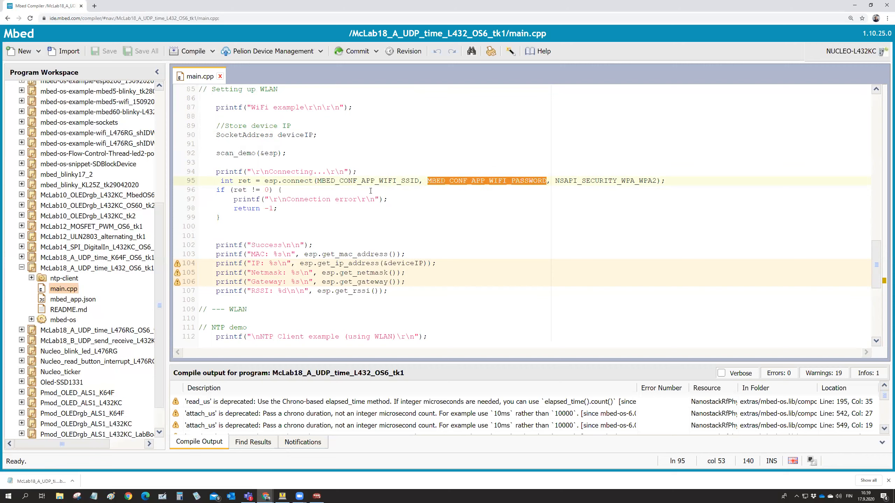
mouse_move(349, 222)
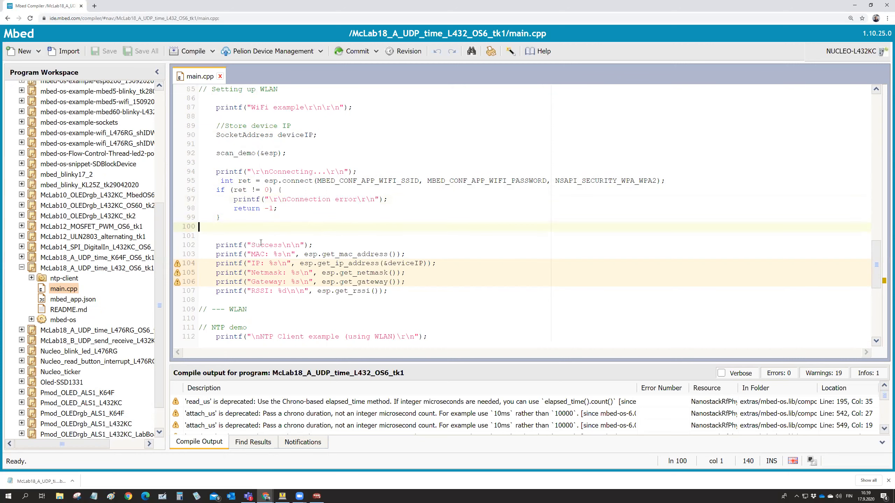
scroll(down, 3)
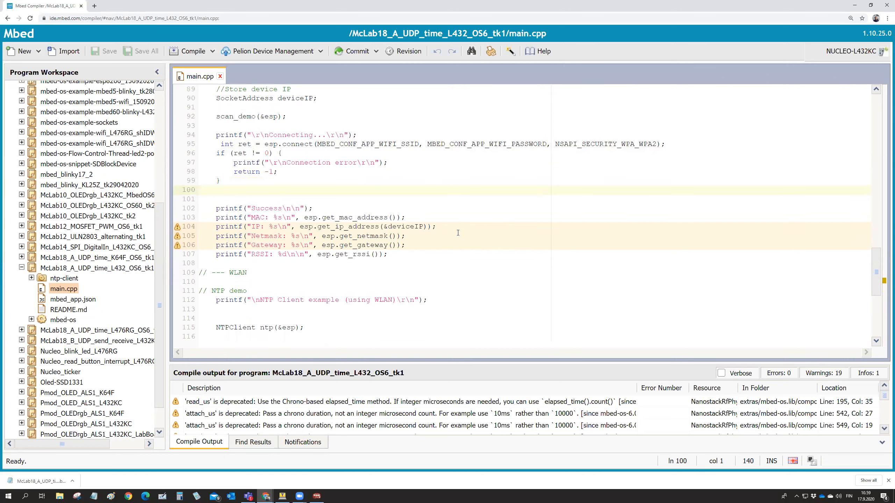
scroll(down, 3)
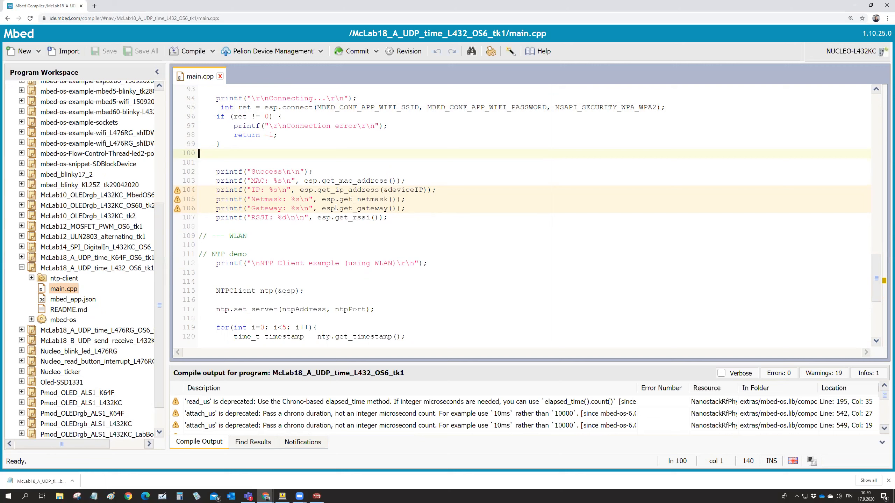
mouse_move(349, 220)
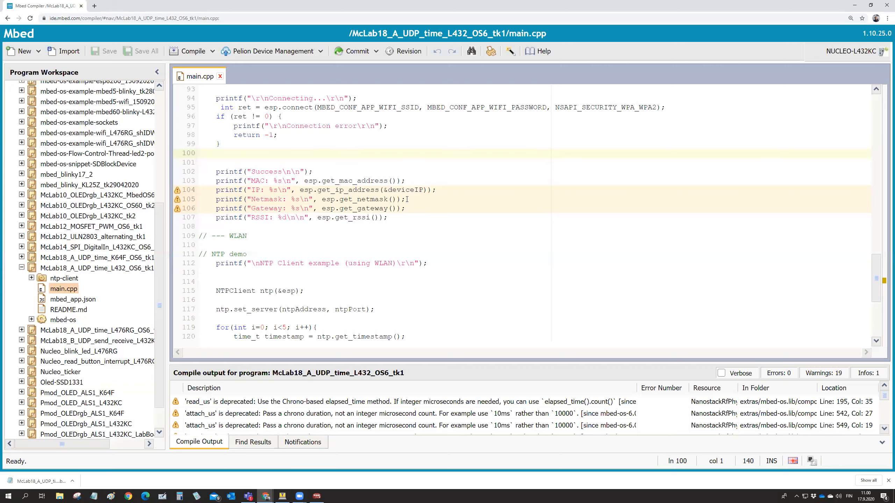
click(197, 152)
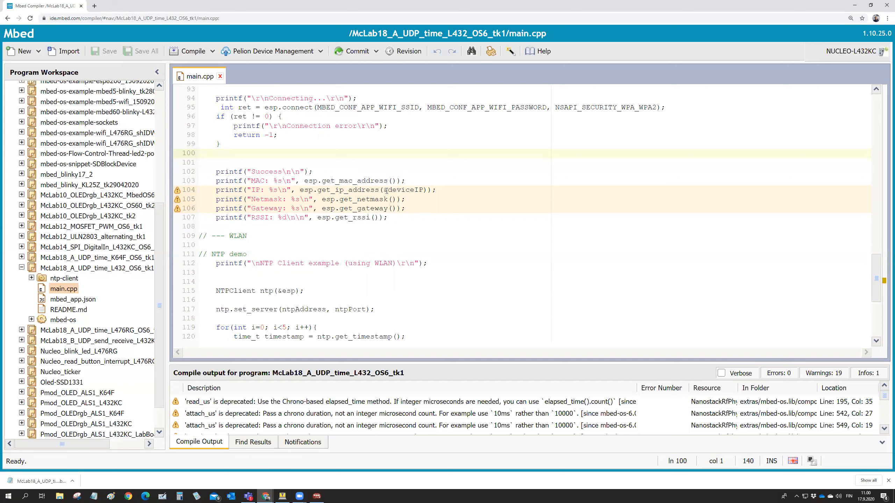
double_click(404, 190)
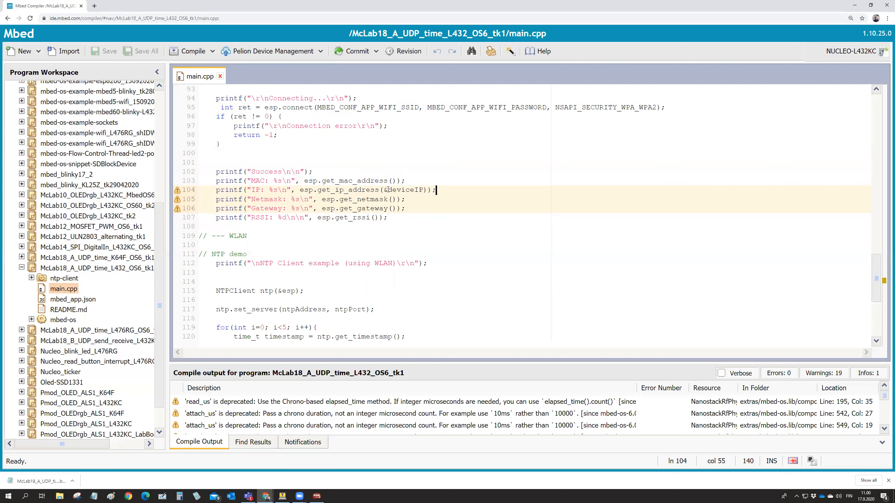
double_click(400, 189)
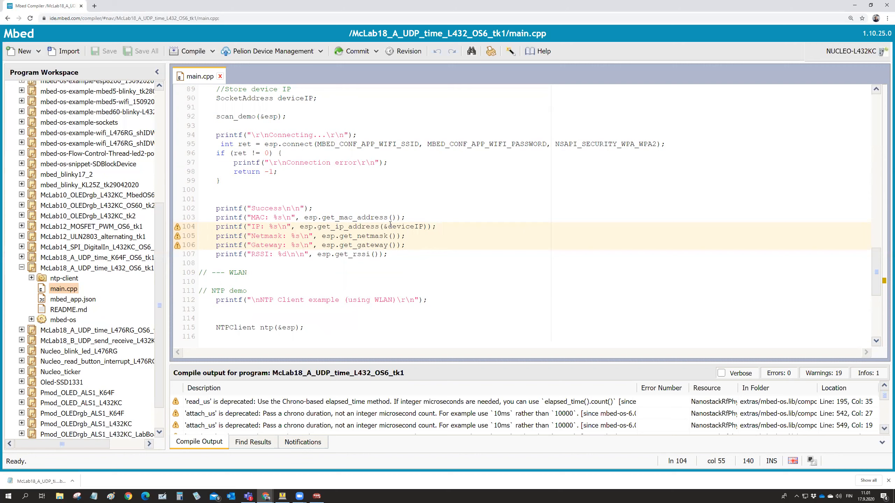
double_click(405, 227)
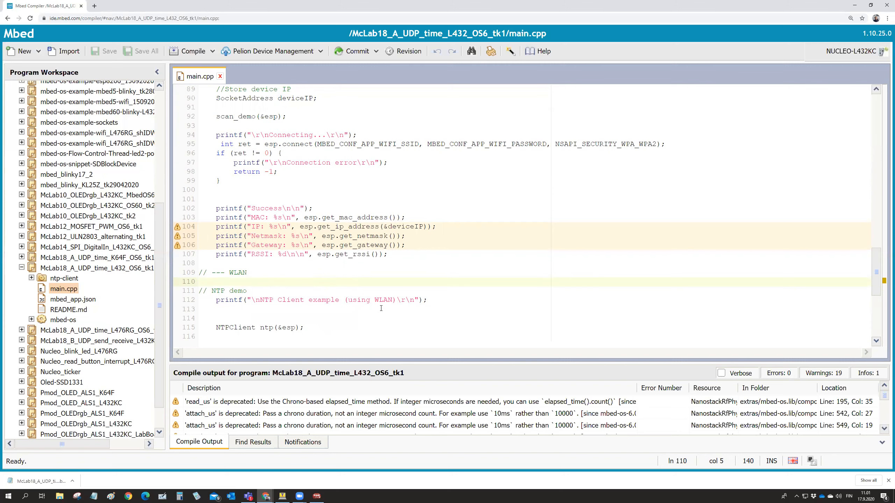
scroll(down, 3)
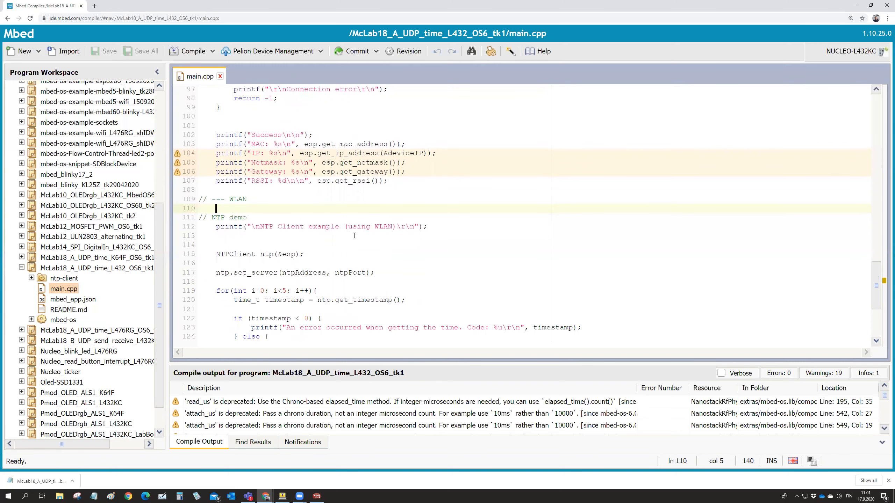
scroll(down, 3)
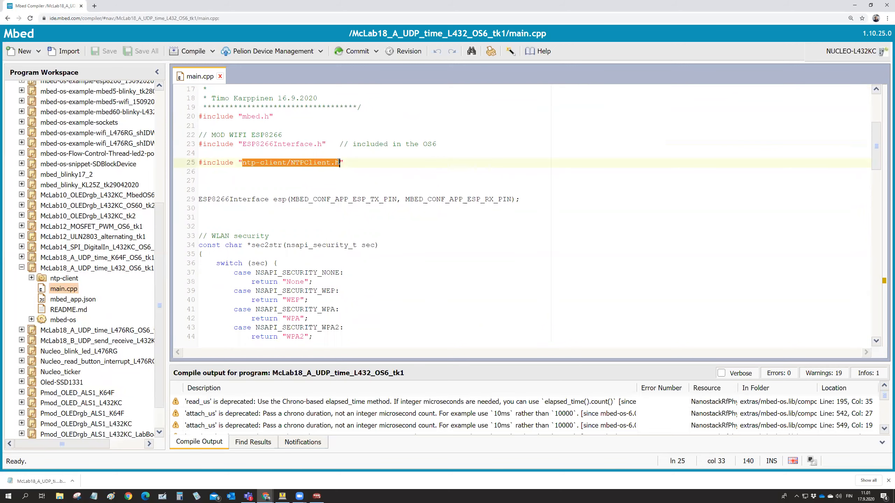
scroll(down, 3)
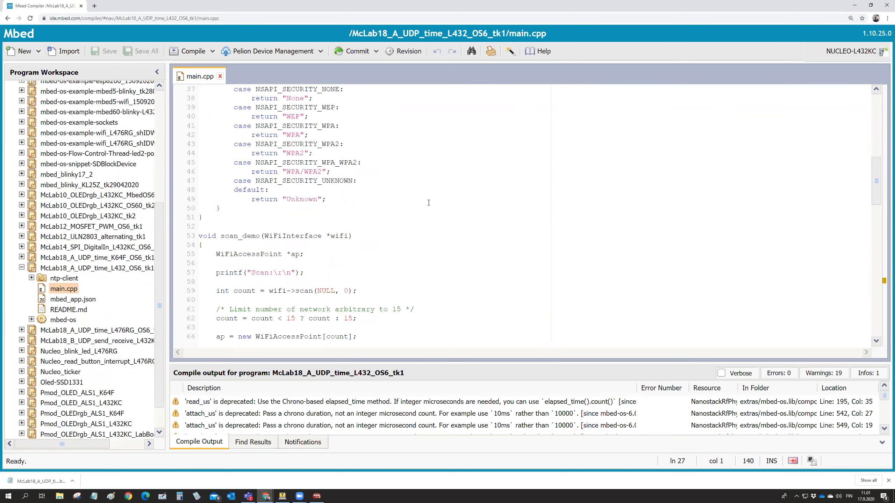
scroll(down, 3)
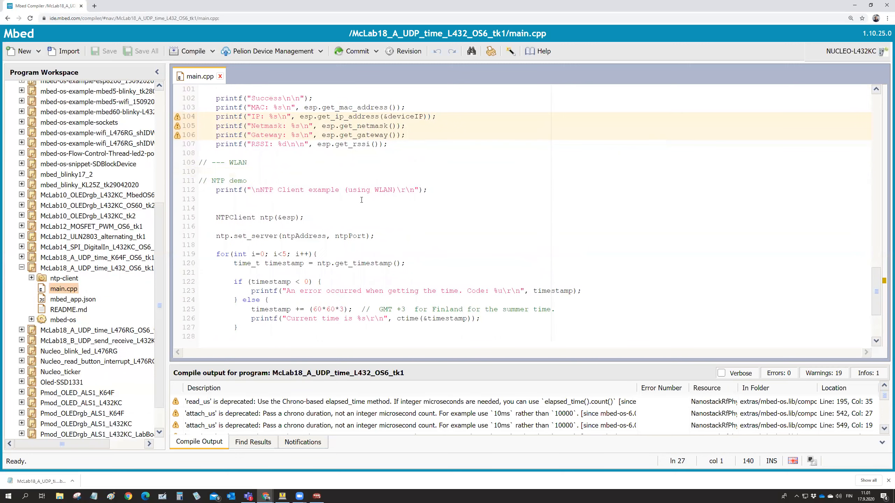
scroll(down, 3)
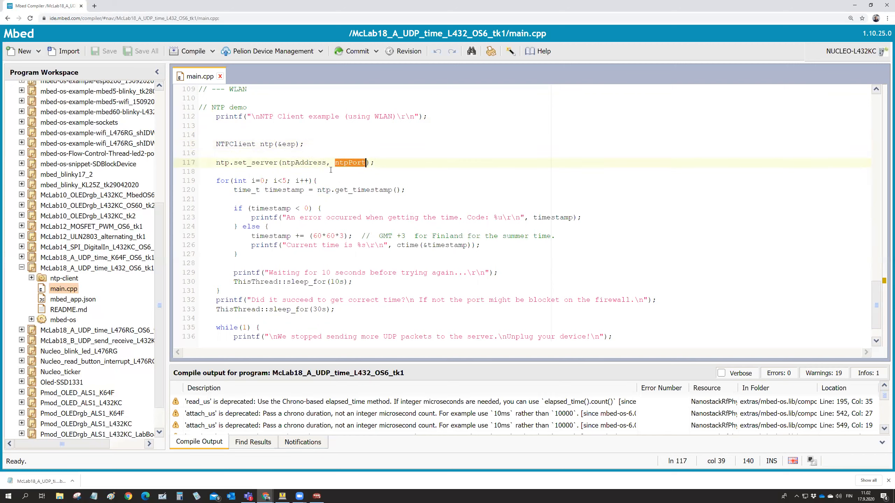
click(374, 162)
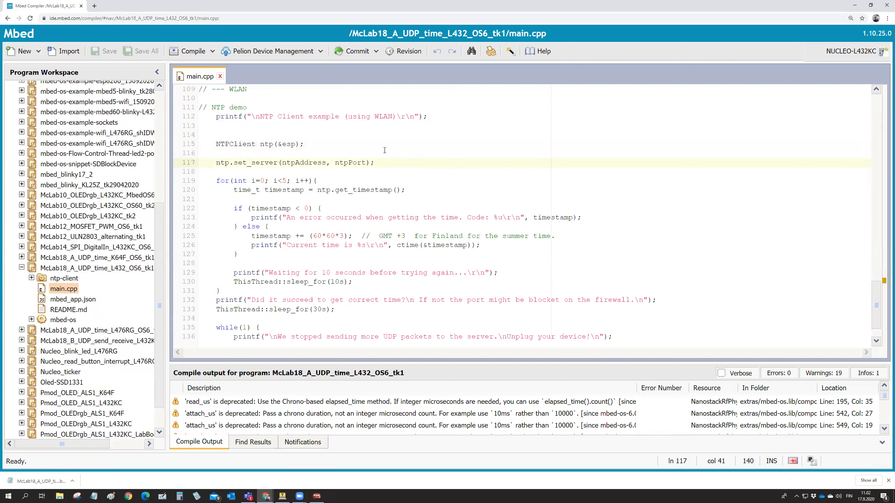
mouse_move(241, 189)
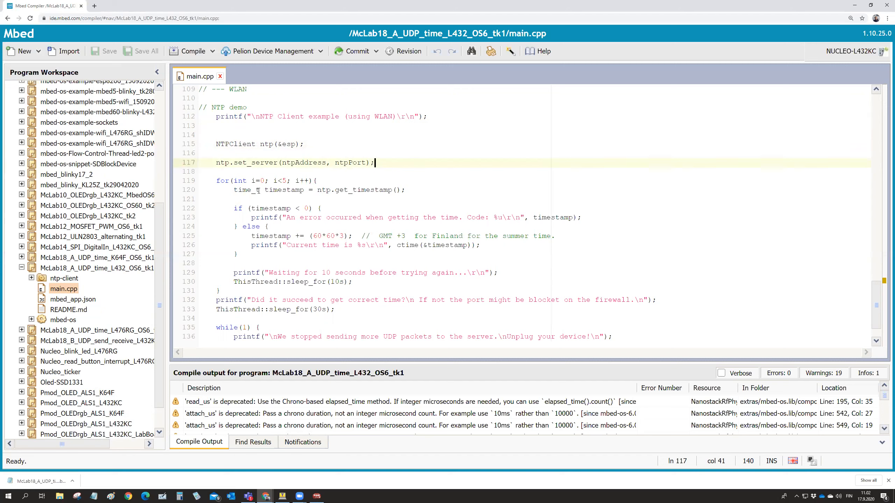
double_click(242, 190)
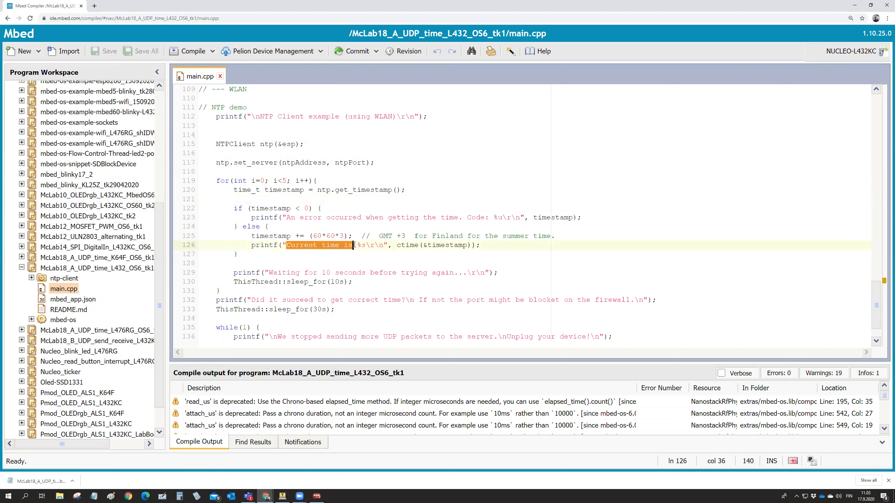
click(361, 246)
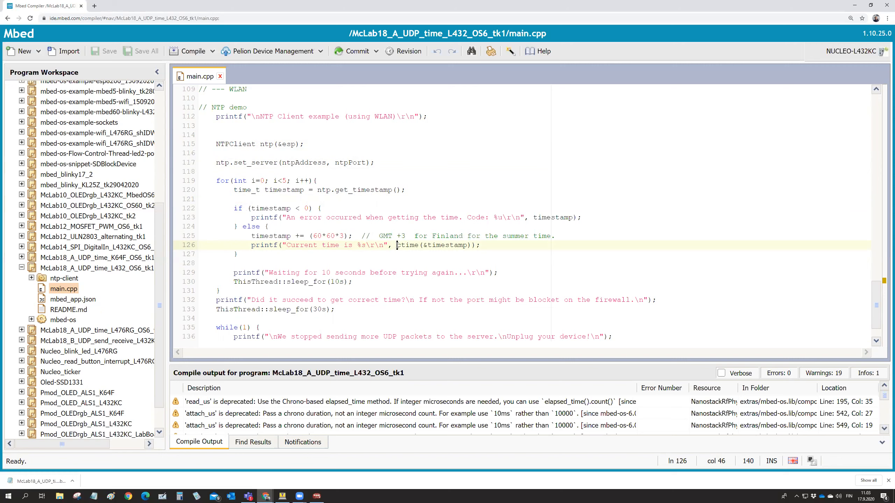
double_click(407, 244)
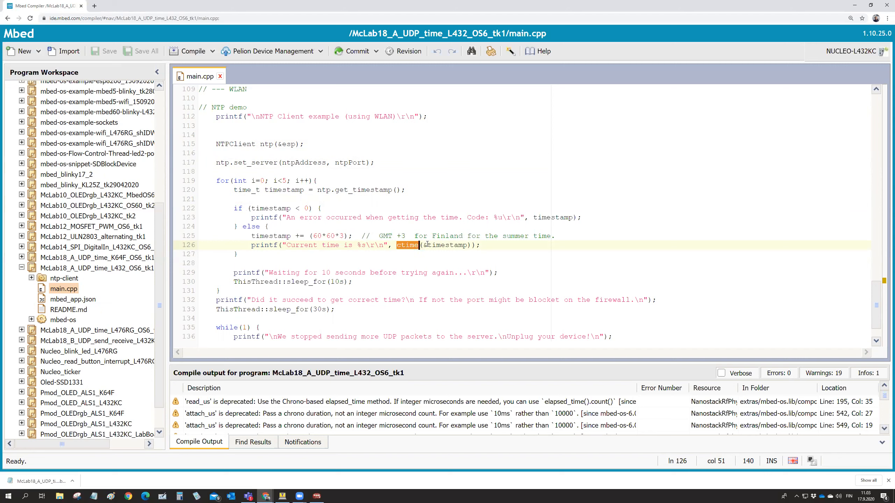
double_click(448, 245)
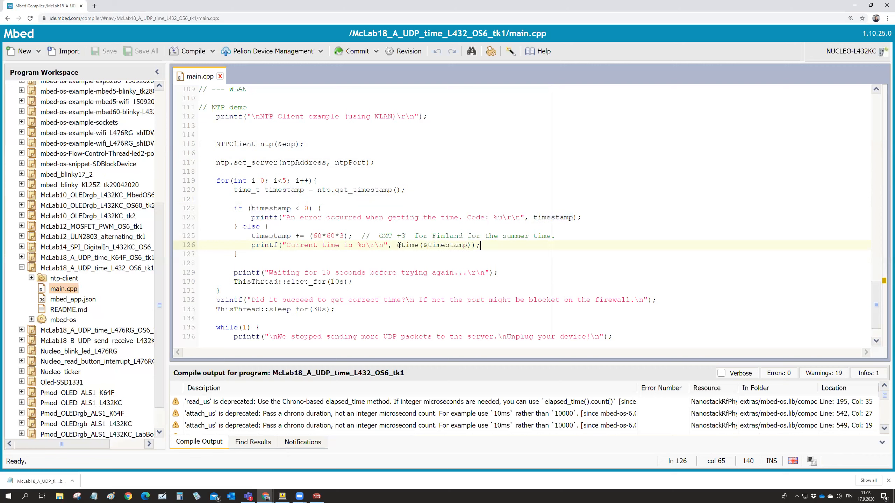
double_click(407, 245)
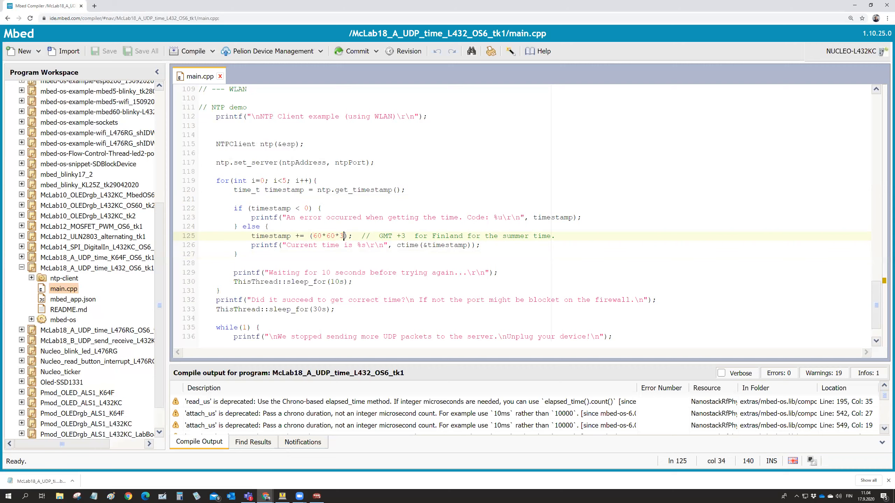
click(335, 235)
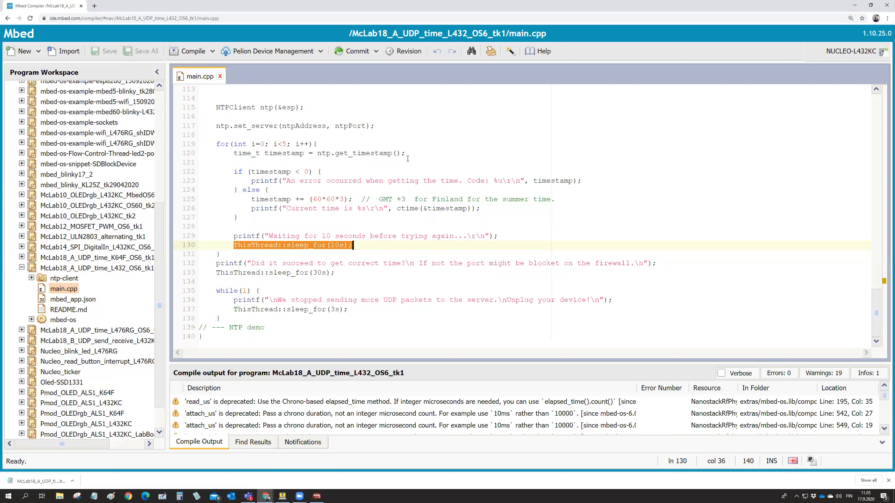
mouse_move(359, 272)
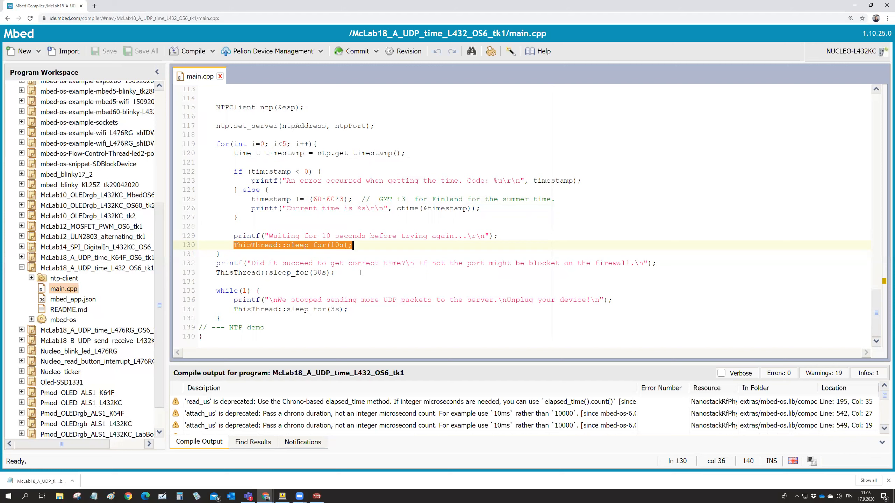